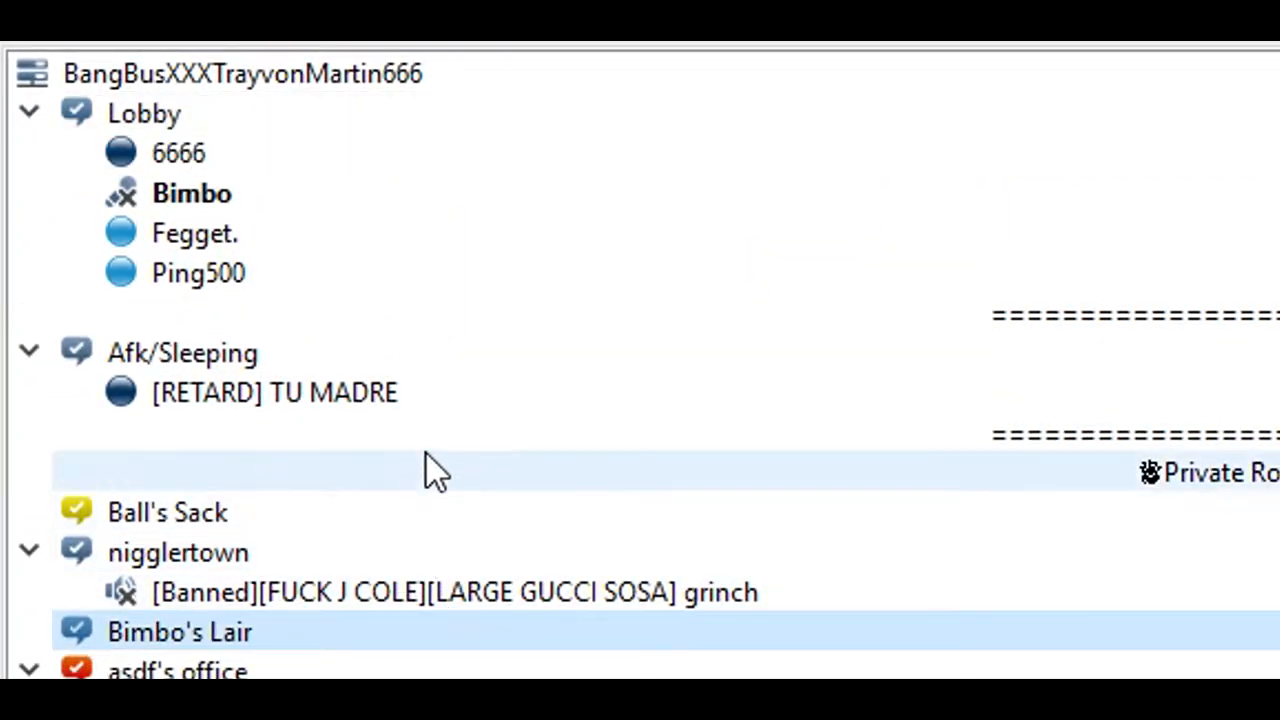
# Select the channel tree as the lone Afk/Sleeping user moves into the Lobby
pyautogui.click(28, 352)
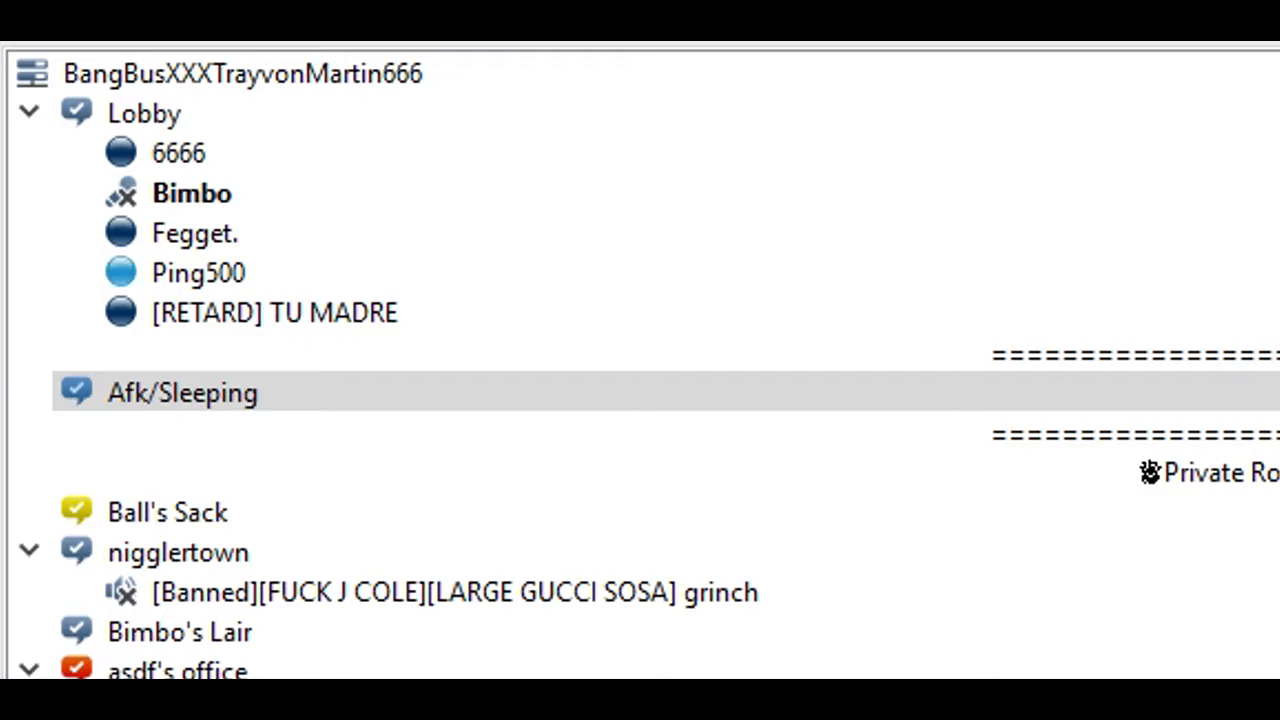
# Bring the occupied Private Rooms channel into view with its six members, including Bimbo and 6666
pyautogui.click(196, 232)
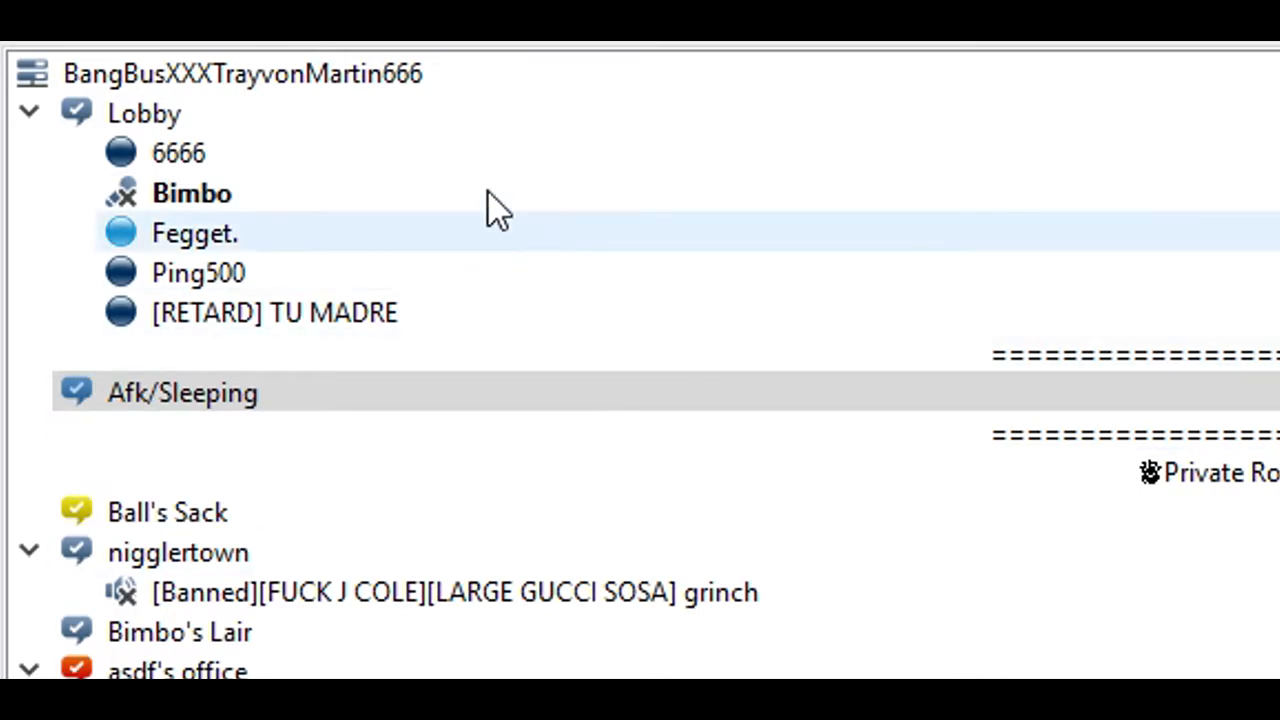
pyautogui.click(178, 152)
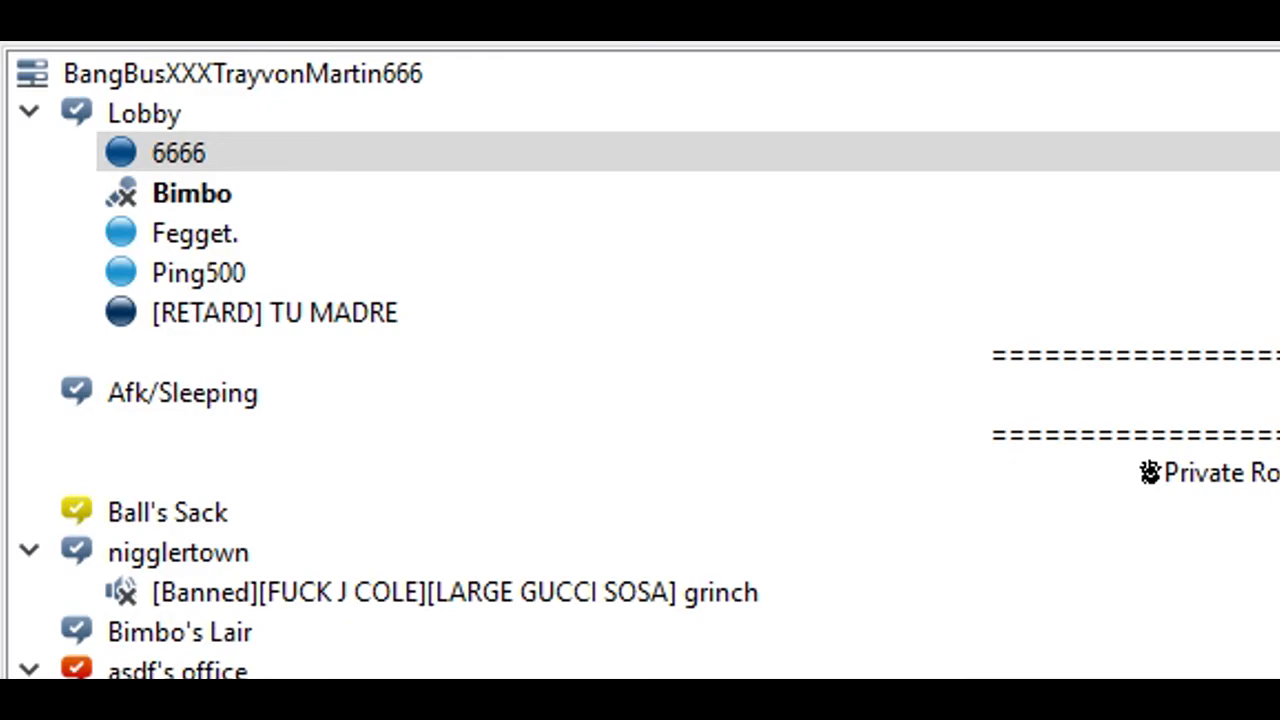
pyautogui.click(196, 232)
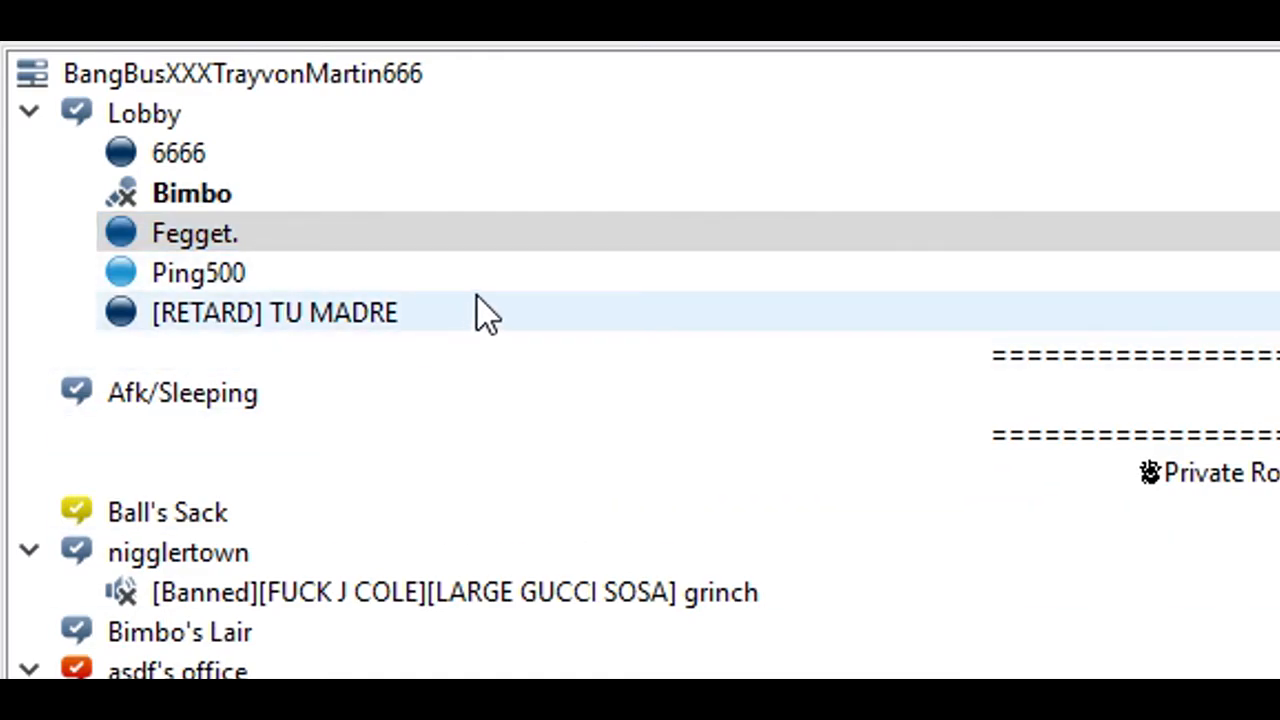
pyautogui.click(198, 272)
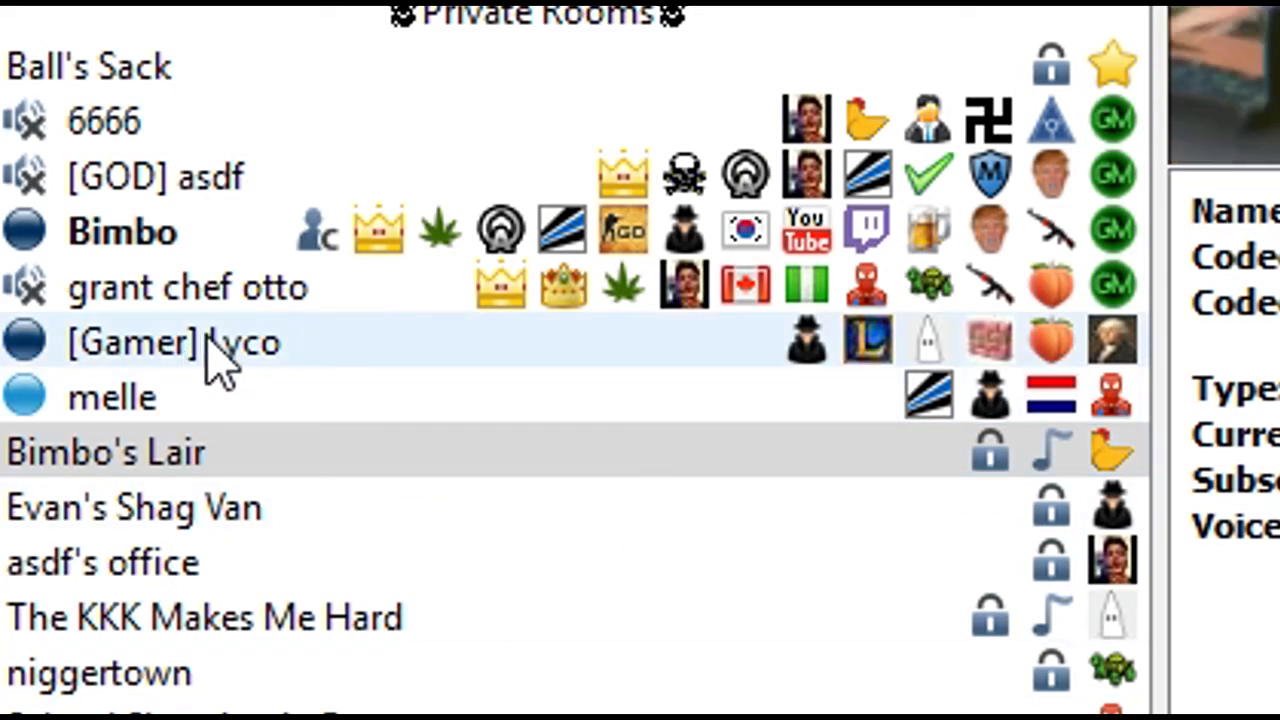
# Show client details and server group badges for two room members, ending on [Gamer] Lyco
pyautogui.click(184, 288)
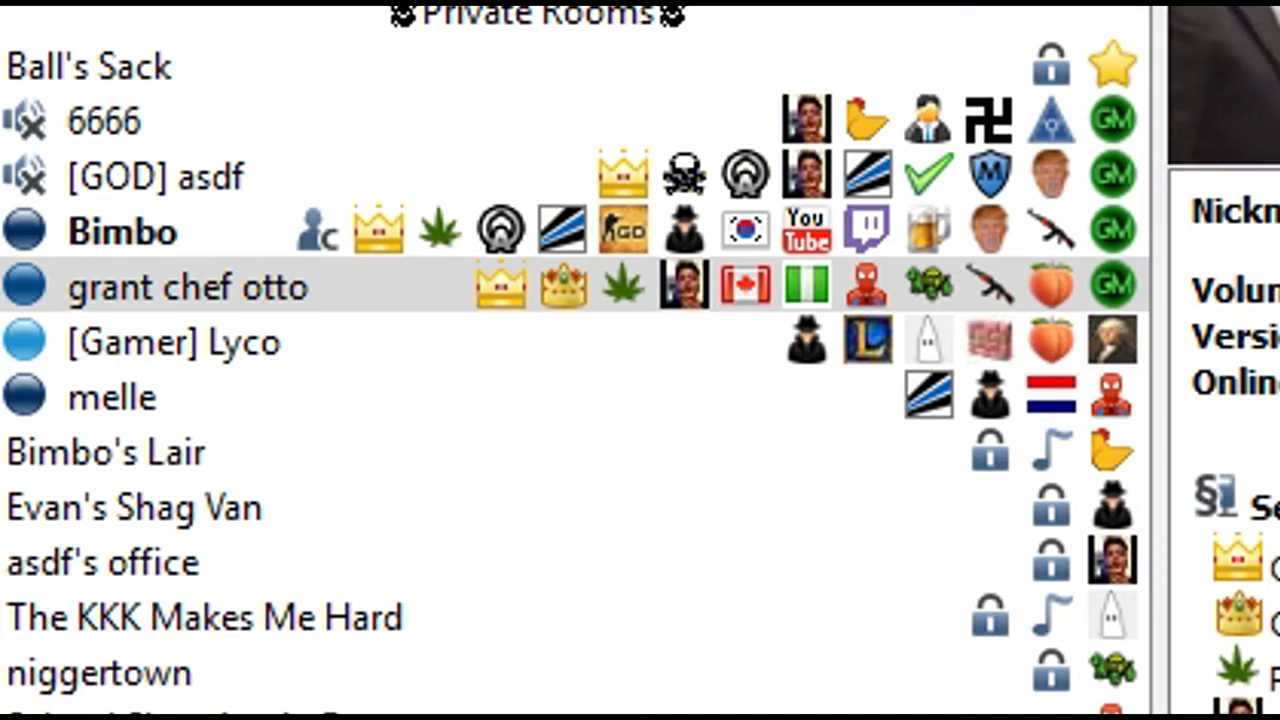
pyautogui.click(180, 342)
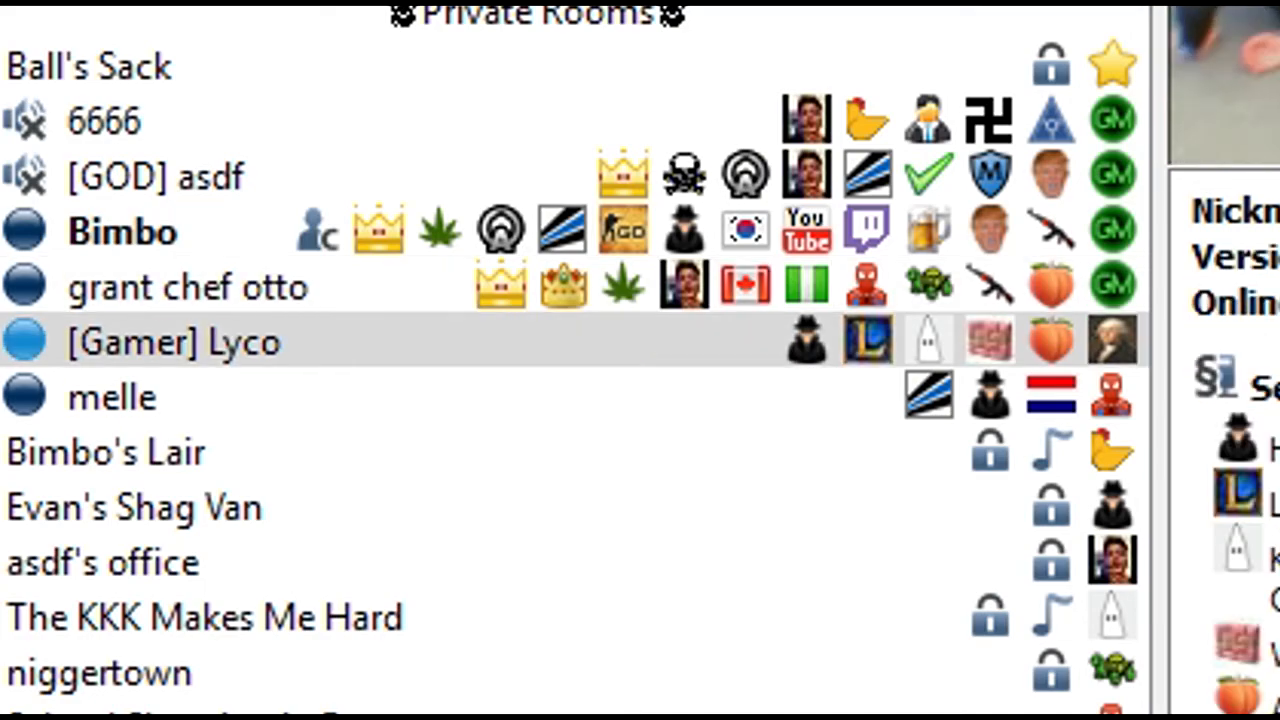